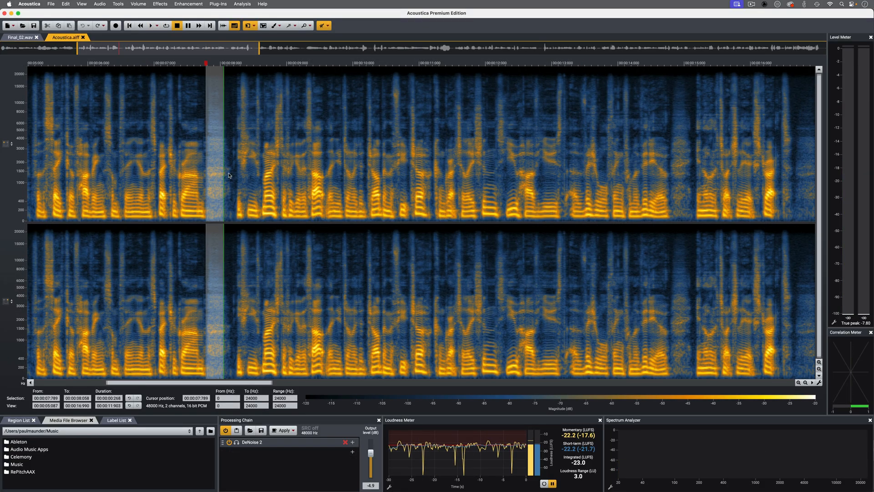
Select the speech slice around 00:00:07.8–00:00:08.0 on the spectrogram
drag(223, 142, 234, 144)
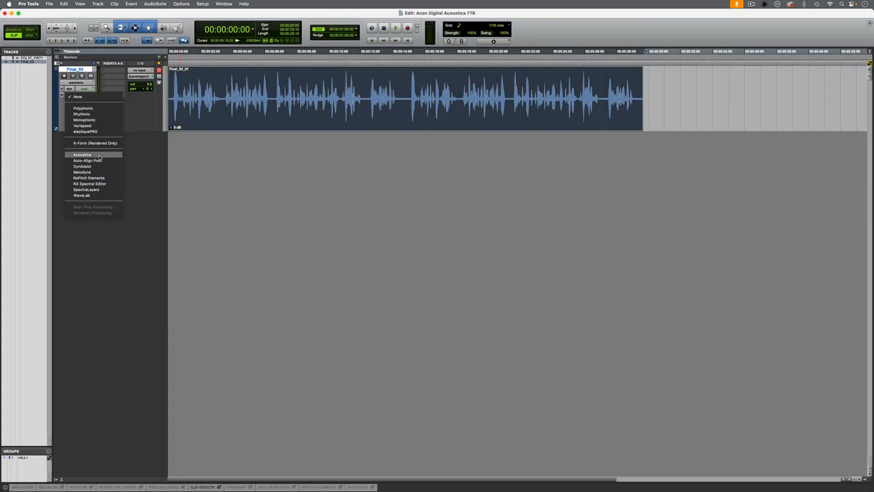
Choose Acoustica from the track's ARA plugin menu to load Final_02 below the timeline
click(82, 154)
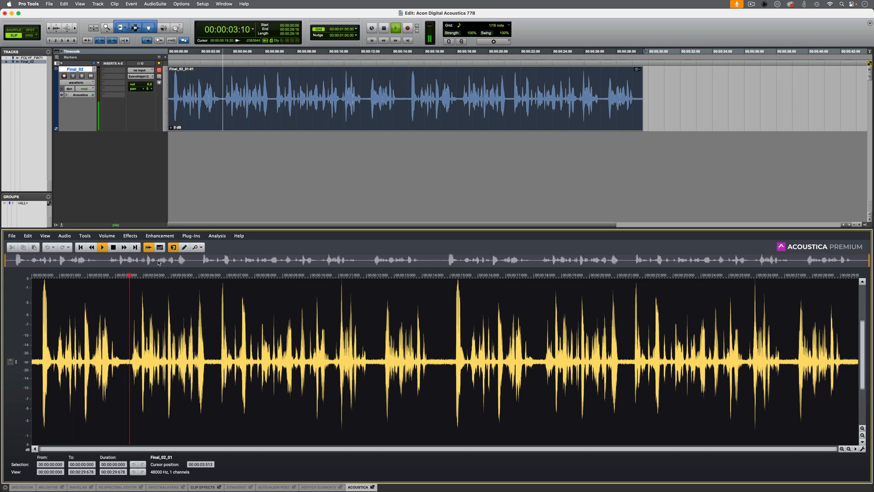
click(160, 247)
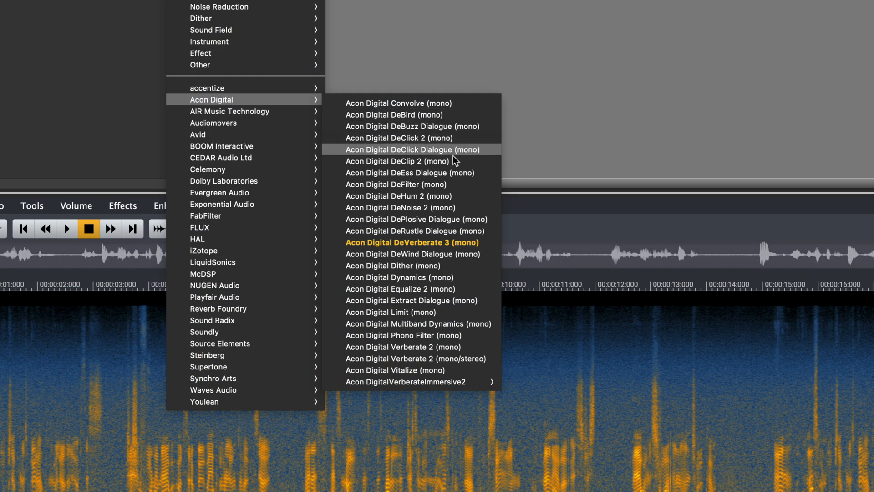
mouse_move(428, 347)
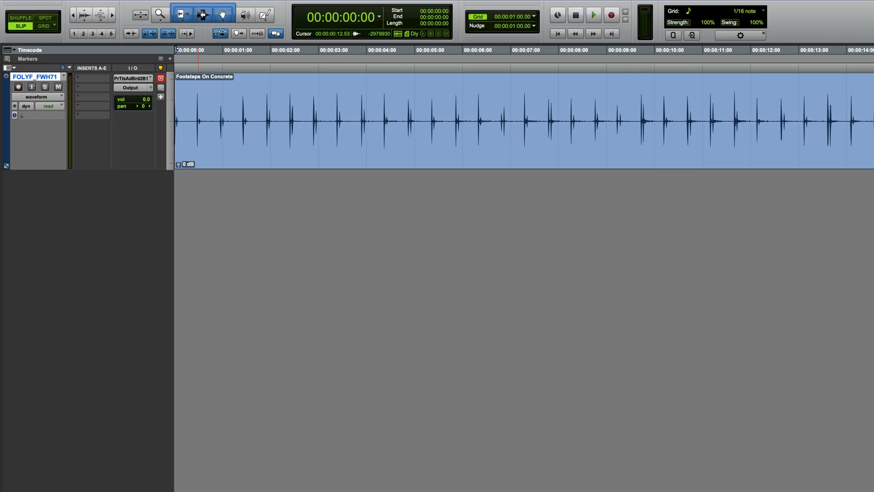
Insert DeNoise 2 (mono) on the Footsteps track and enable Noise Profile
click(593, 15)
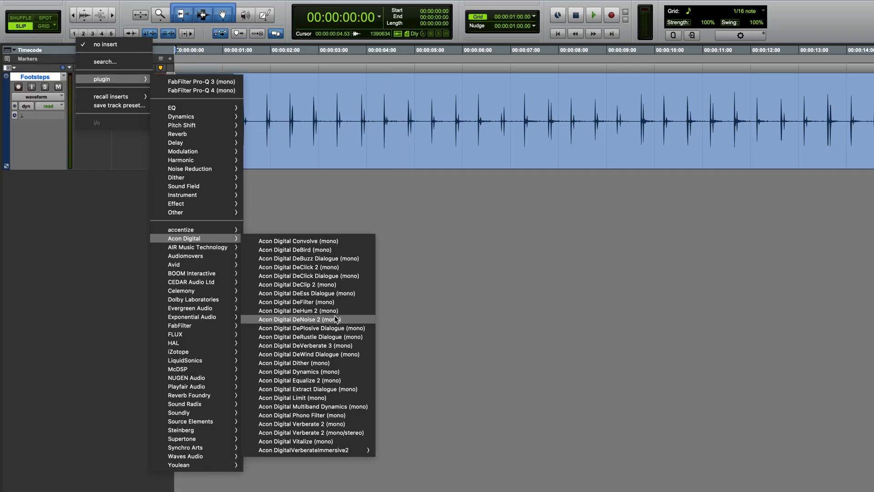
click(299, 319)
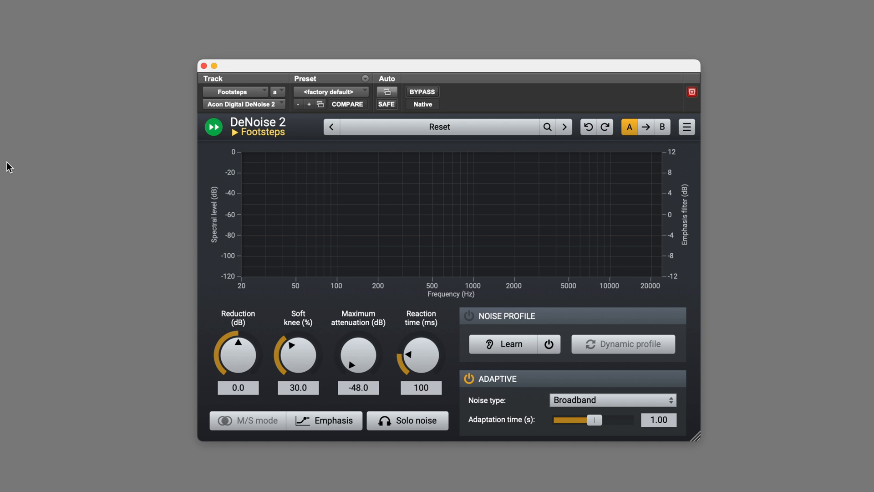
mouse_move(468, 317)
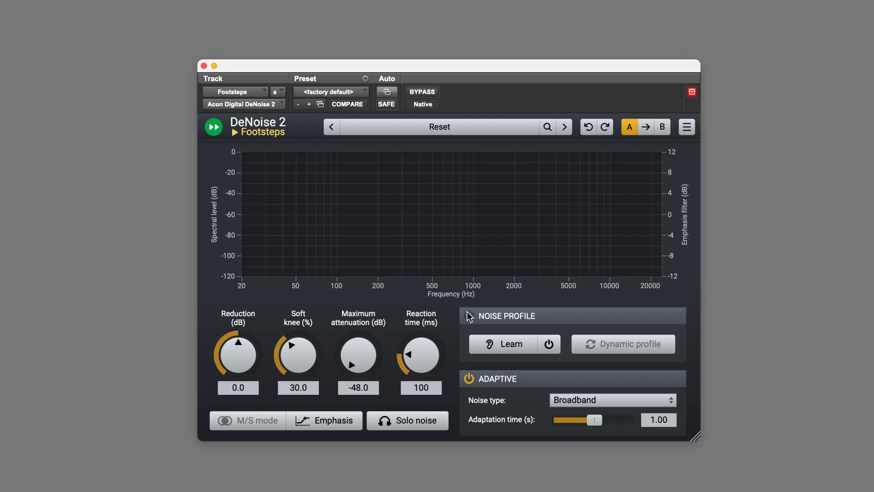
click(548, 343)
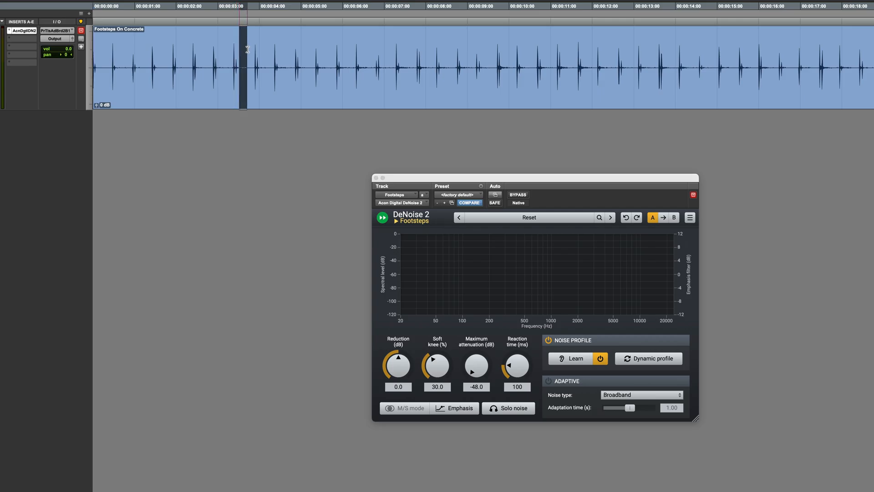
Learn the noise profile from the selected gap and enable Dynamic profile
click(576, 358)
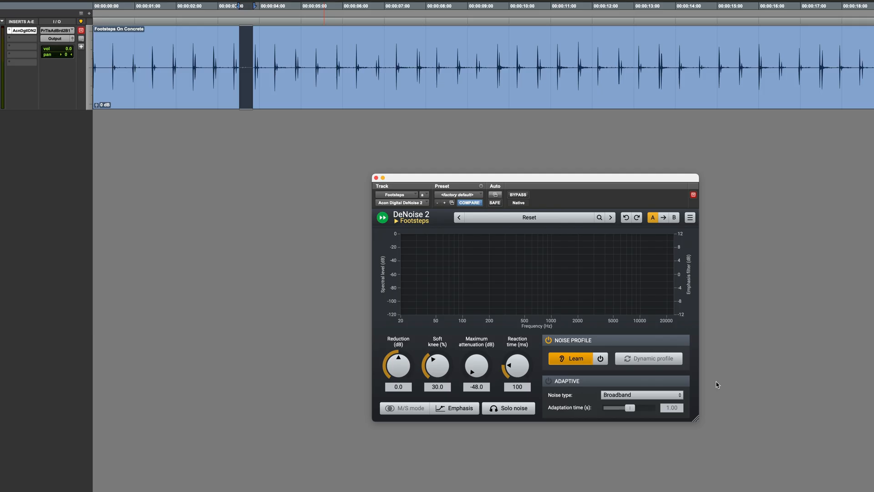
click(601, 358)
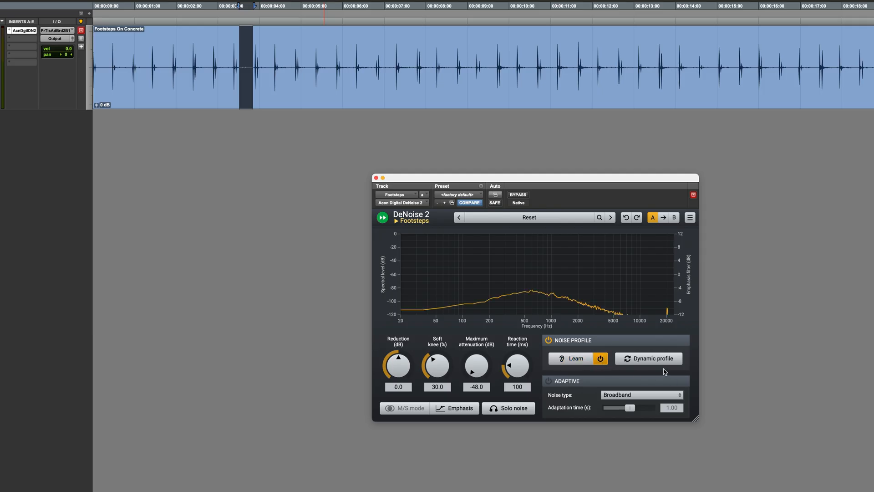
click(649, 358)
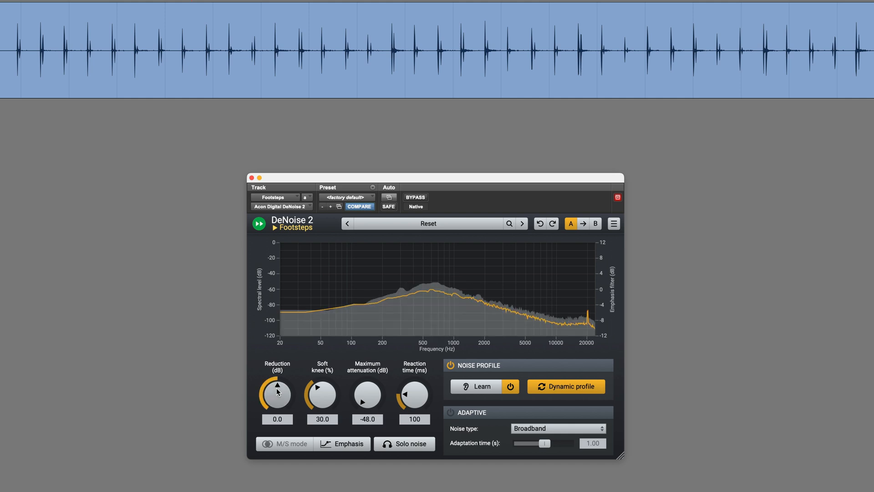
Try the Reduction knob at -15 dB, then return it to zero
drag(278, 393, 282, 406)
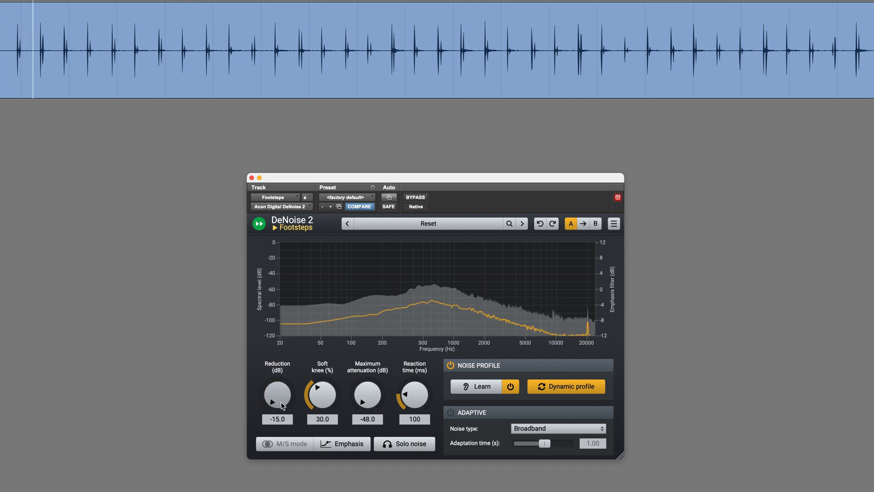
drag(277, 396, 282, 388)
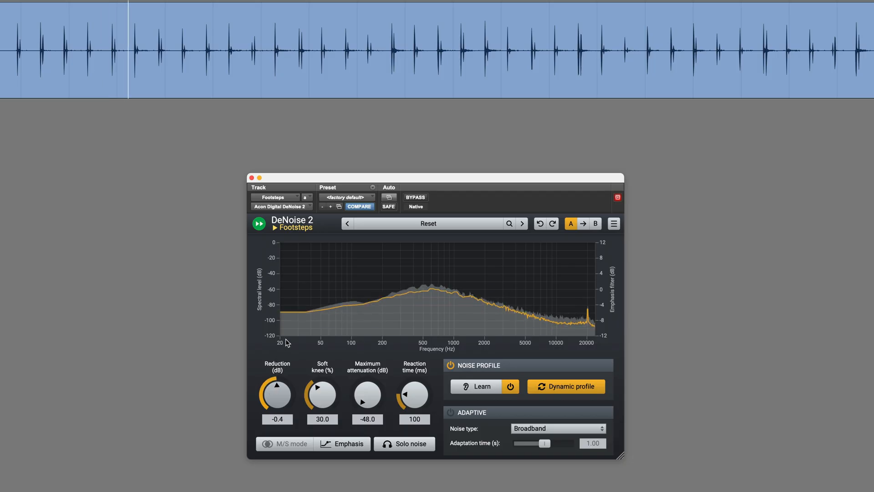
drag(277, 397, 278, 384)
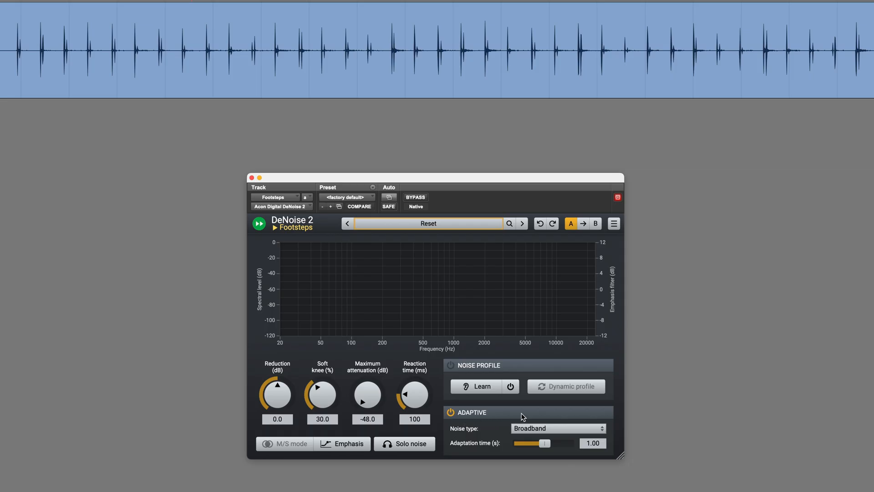
mouse_move(566, 432)
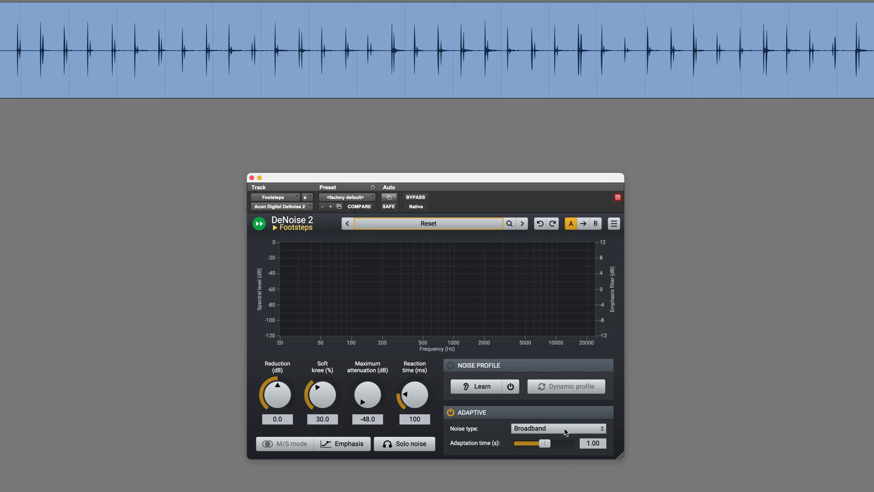
Keep Broadband noise type and set Adaptation time to about 2 s
click(558, 428)
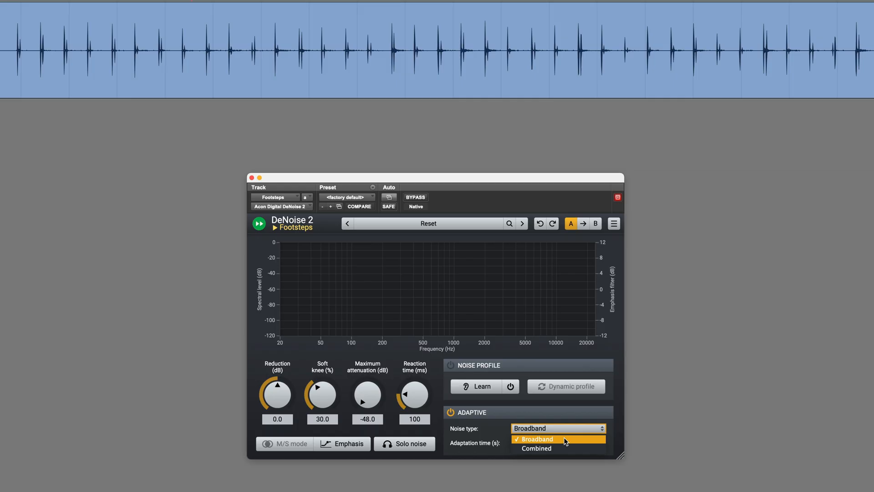
mouse_move(536, 448)
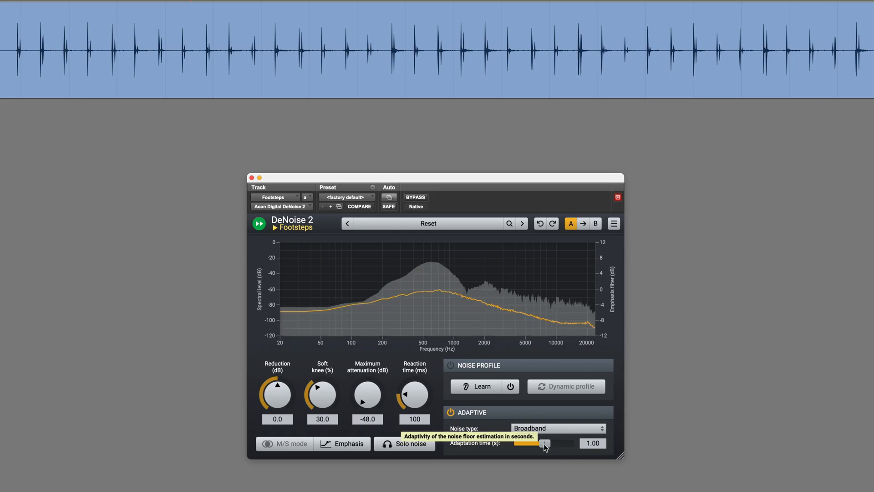
drag(543, 442, 558, 442)
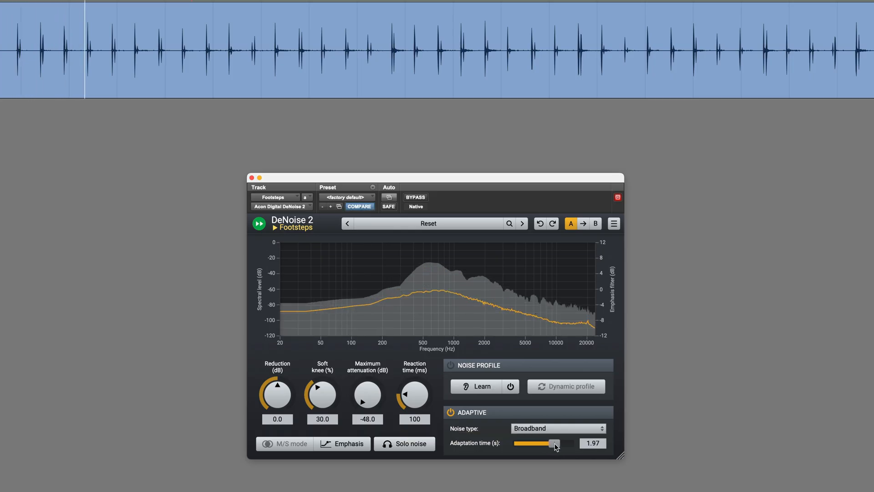
drag(554, 443, 571, 442)
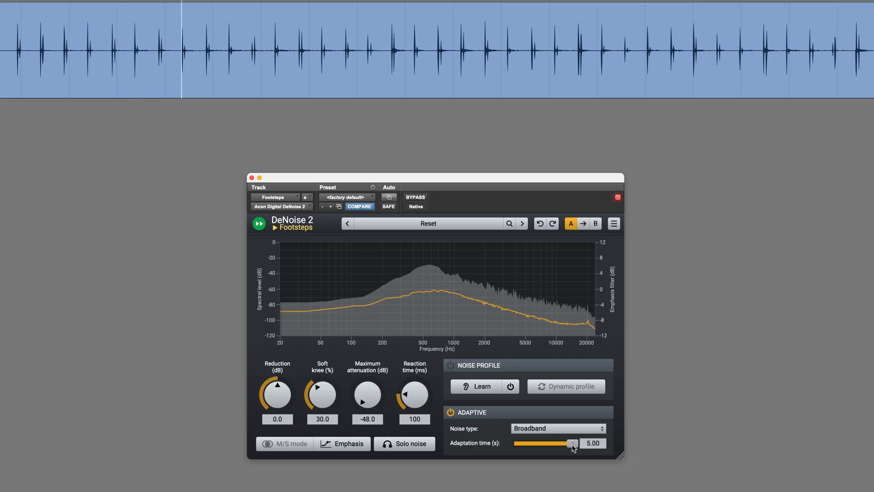
drag(571, 443, 555, 443)
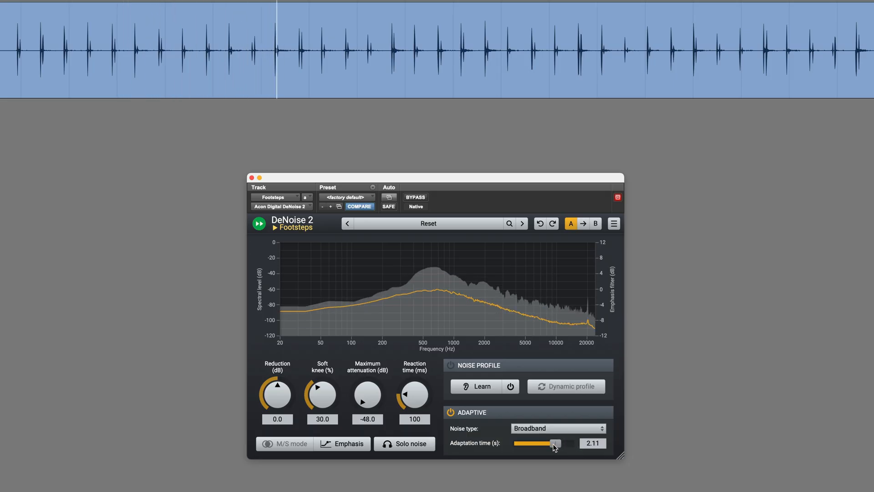
drag(553, 443, 513, 443)
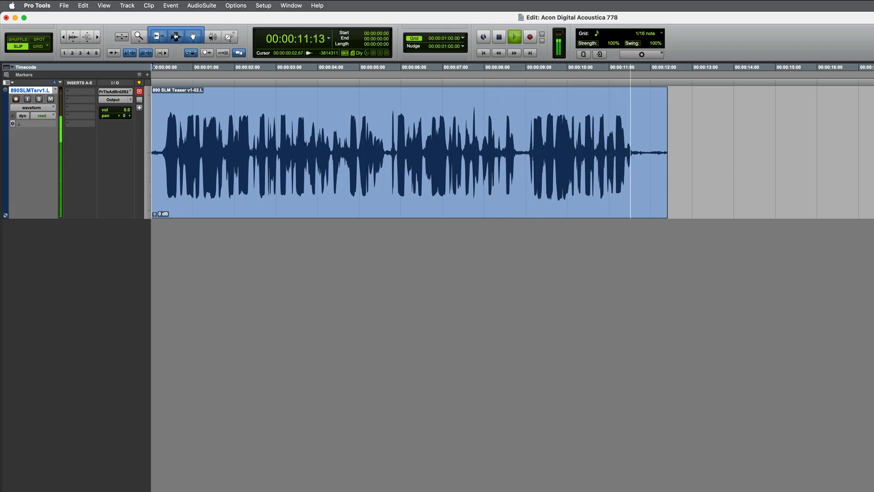
Stop playback of the distorted teaser dialogue clip
click(498, 36)
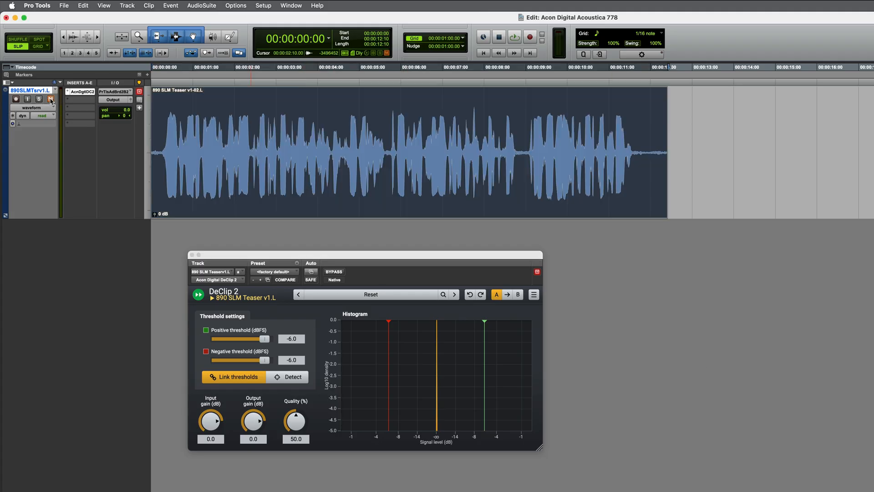
Lower DeClip 2's output gain to roughly -4 dB
click(288, 377)
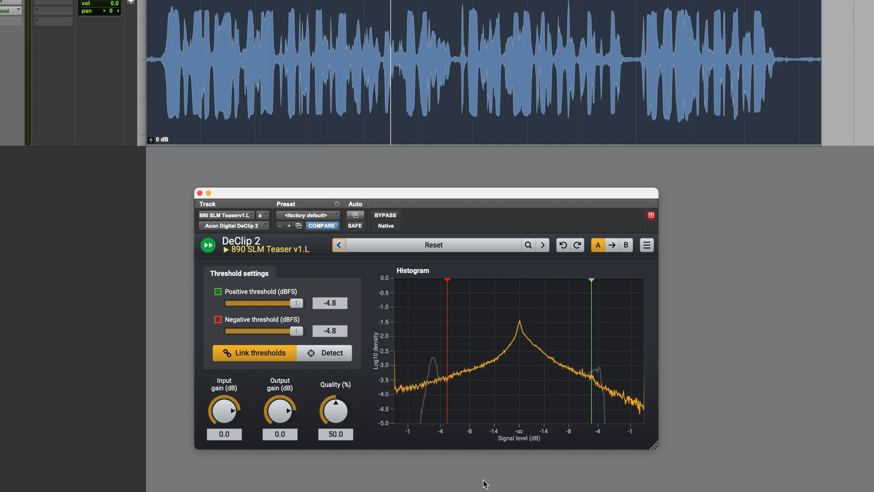
drag(280, 411, 268, 421)
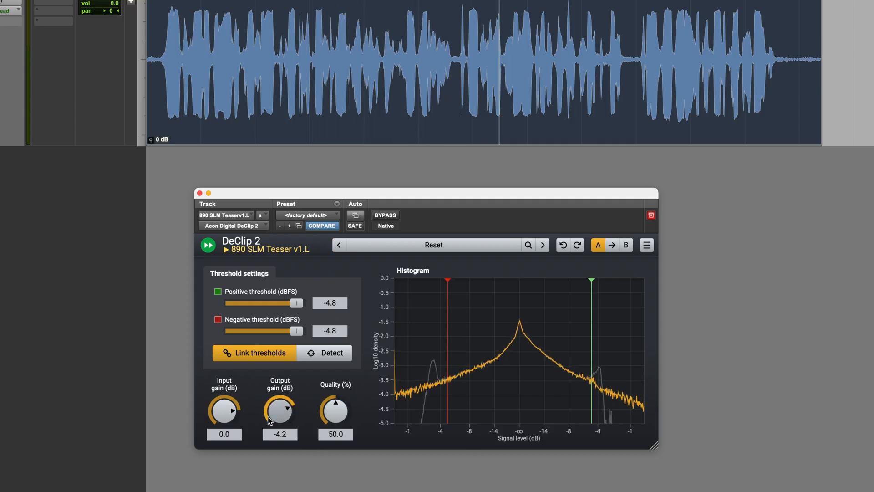
drag(280, 411, 280, 424)
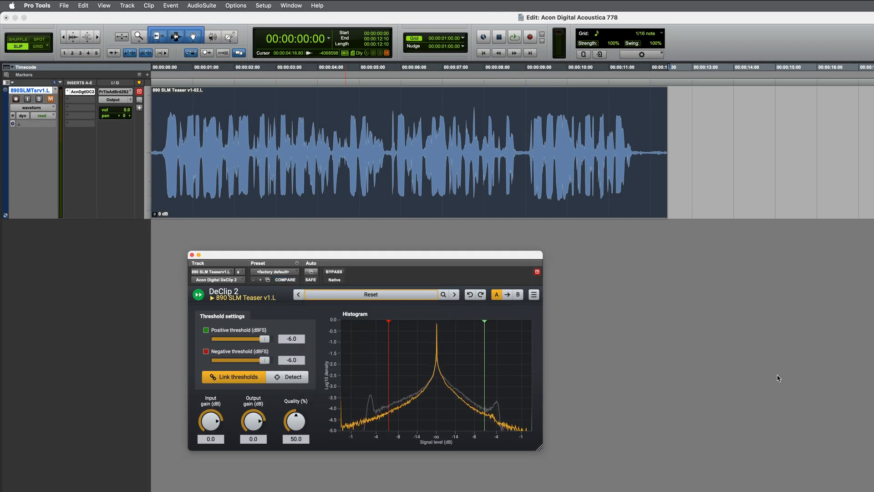
click(513, 37)
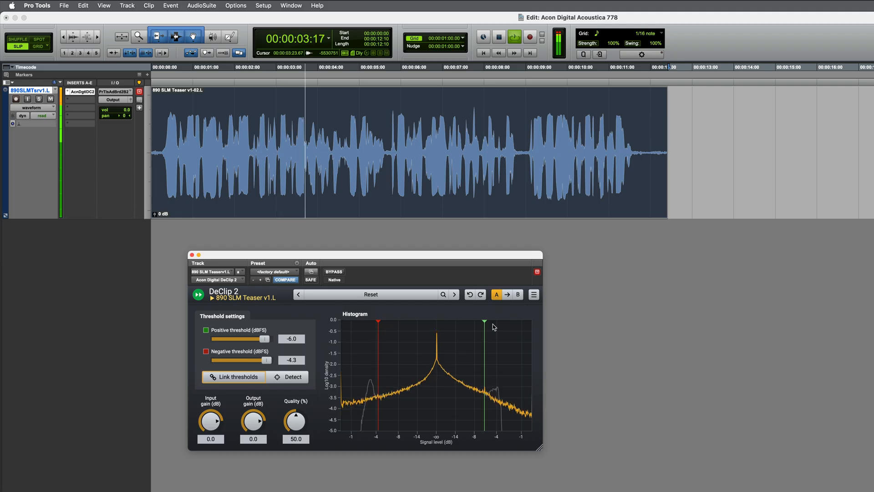
Set positive threshold -5.6 dB, quality 98.6% and output gain -9.5 dB
drag(484, 322, 486, 321)
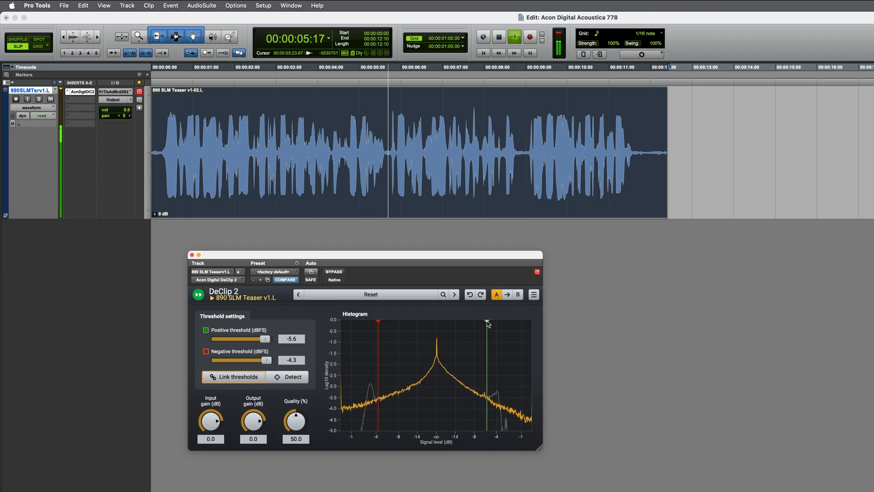
drag(254, 415, 253, 424)
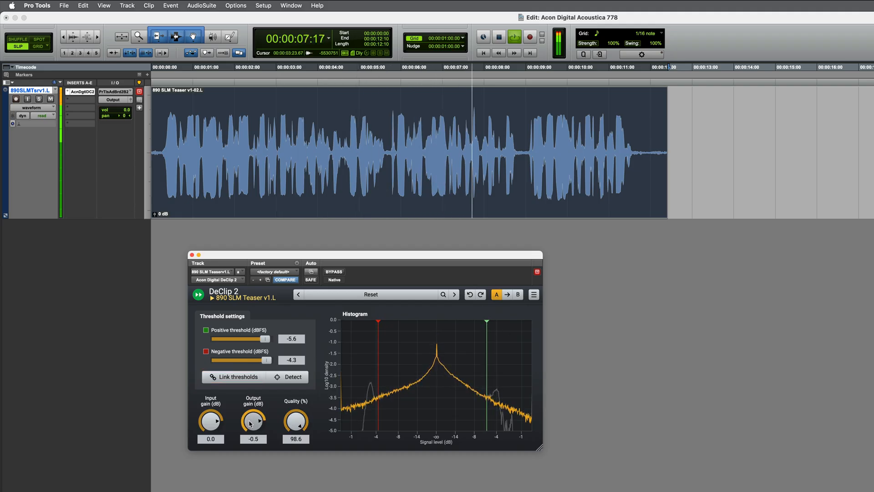
drag(254, 419, 253, 430)
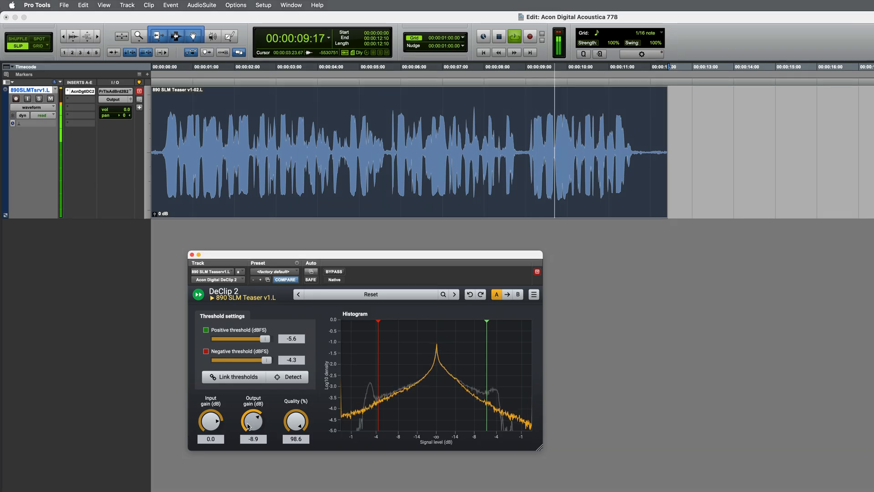
drag(253, 419, 253, 425)
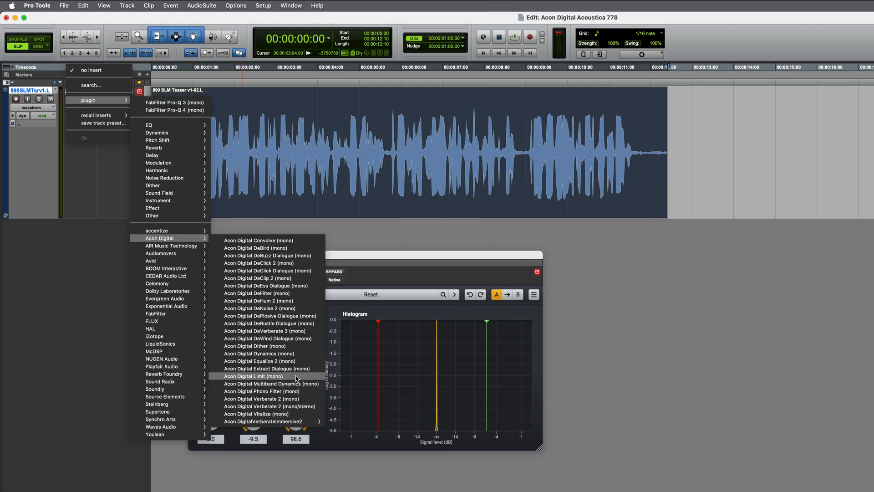
Insert Extract:Dialogue (mono) with 5.9% sensitivity and -23.2 dB maximum attenuation
click(266, 368)
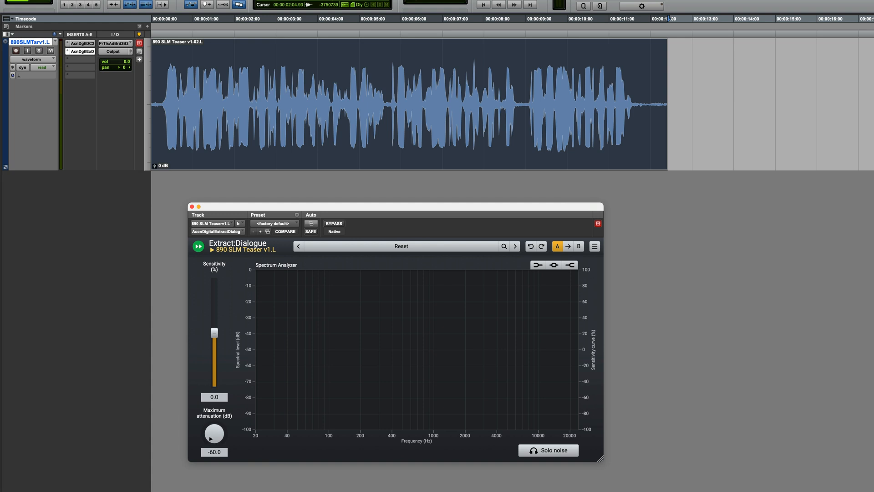
drag(213, 433, 213, 421)
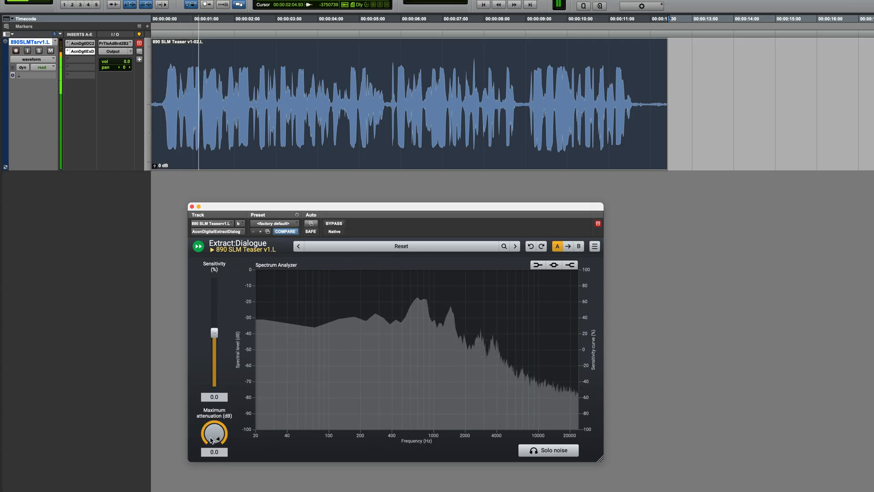
drag(214, 429, 214, 438)
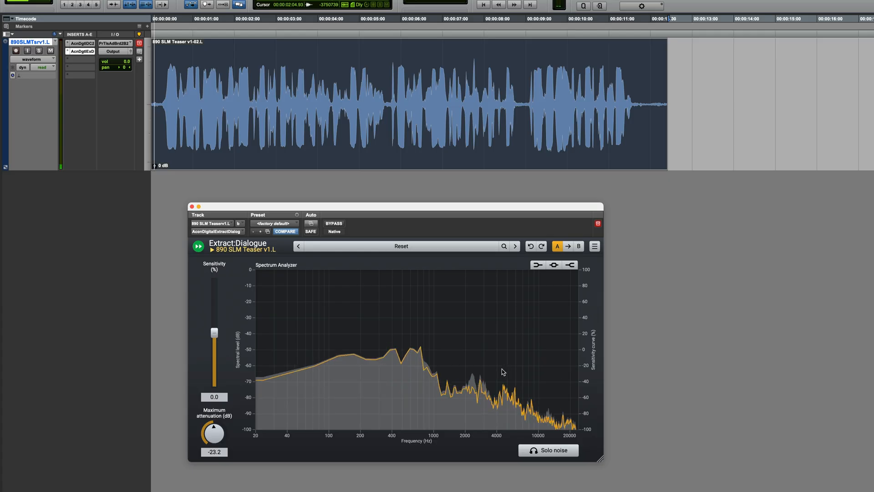
drag(214, 334, 214, 326)
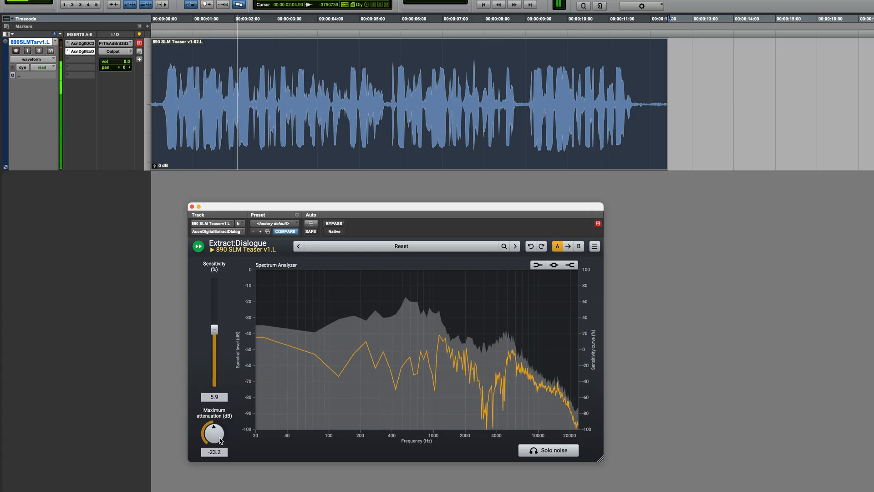
drag(214, 434, 213, 441)
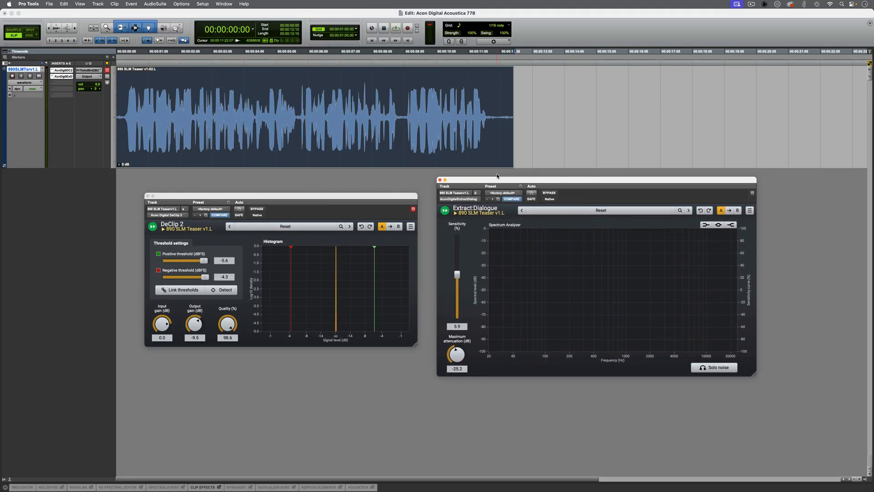
Play the teaser track to hear DeClip 2 and Extract:Dialogue together
click(395, 28)
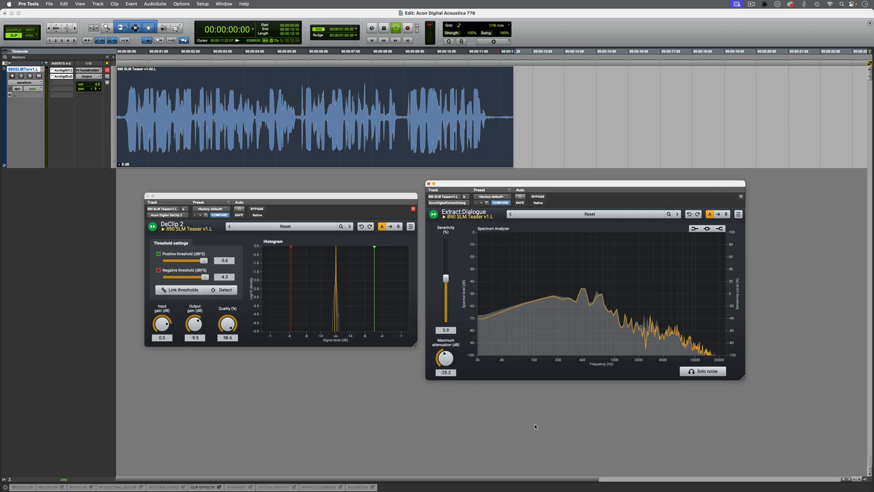
click(373, 40)
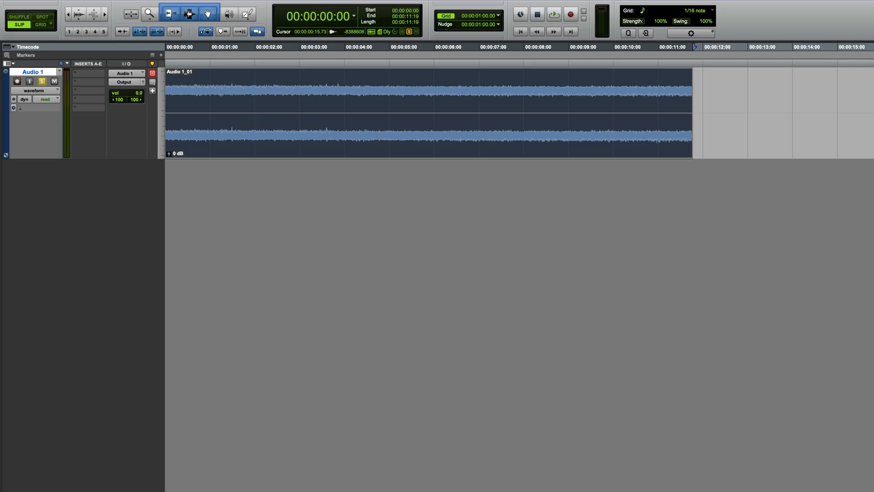
Open the plugin list for Audio 1's first insert slot
click(553, 15)
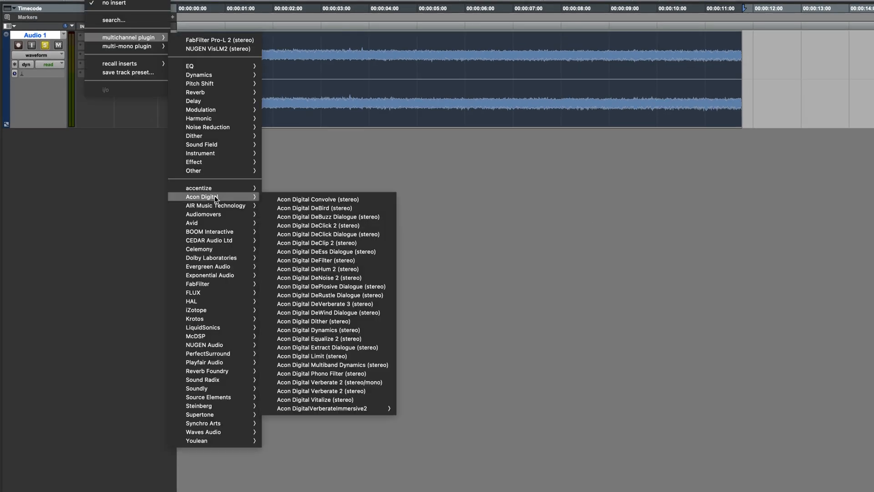
Insert DeHum 2 on Audio 1, trying about 61 Hz and 13 harmonics
click(318, 269)
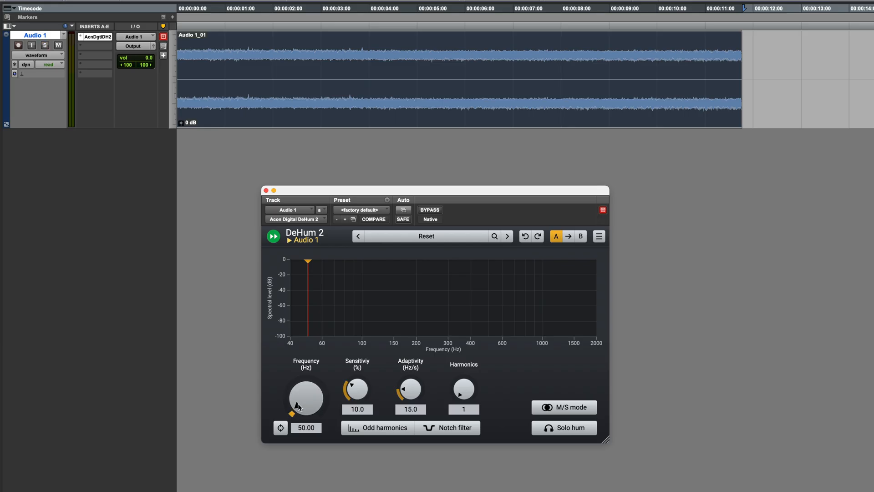
drag(306, 397, 305, 393)
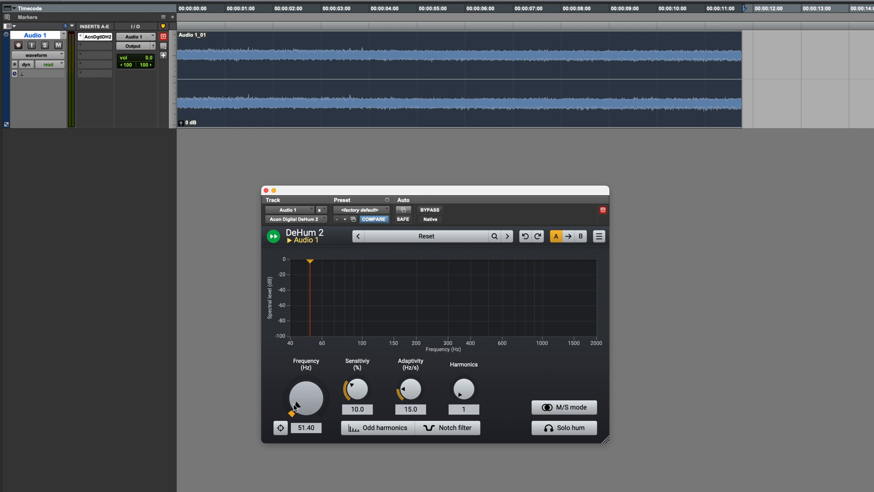
drag(294, 407, 310, 397)
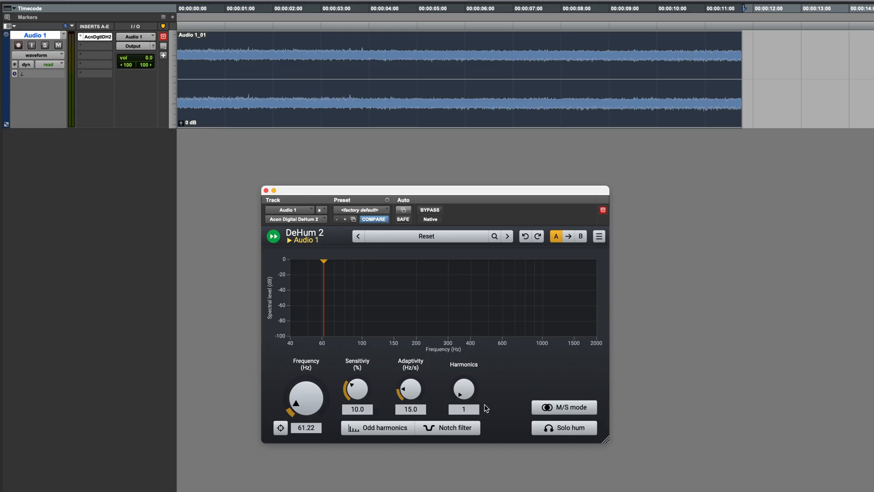
drag(464, 389, 463, 368)
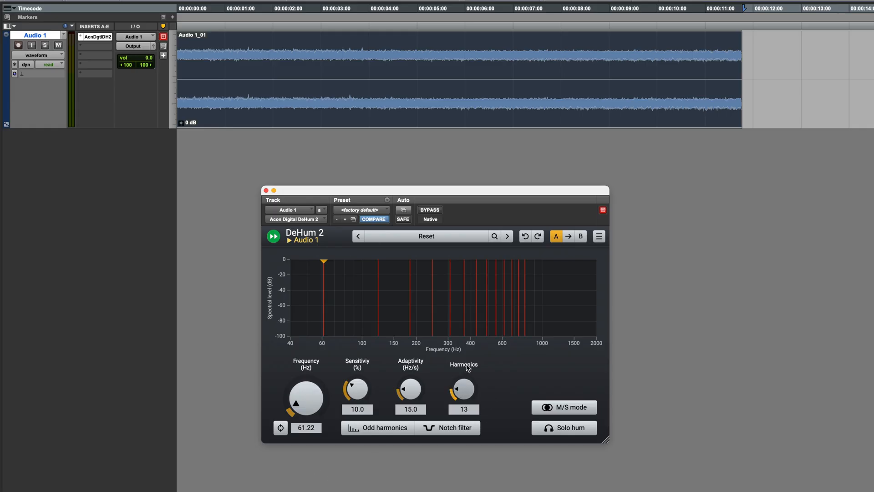
Drop harmonics to 1, try 18.1% sensitivity, then reset DeHum 2 to defaults
drag(462, 388, 460, 402)
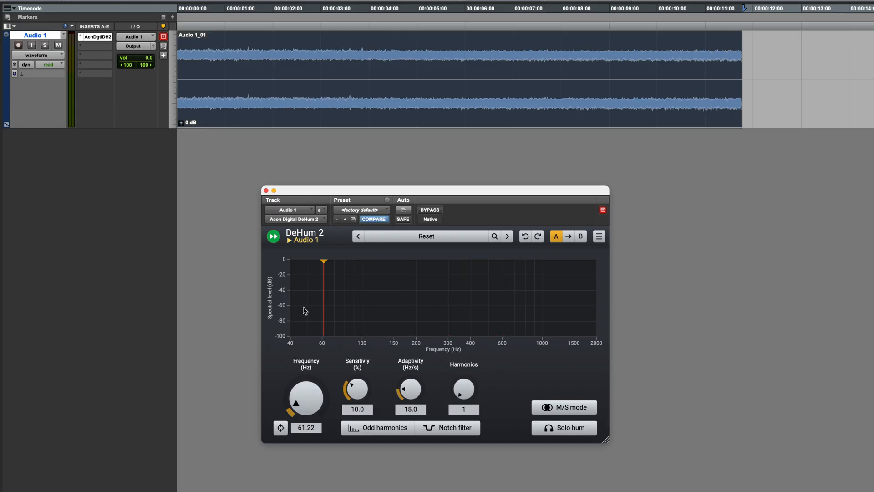
drag(356, 388, 360, 368)
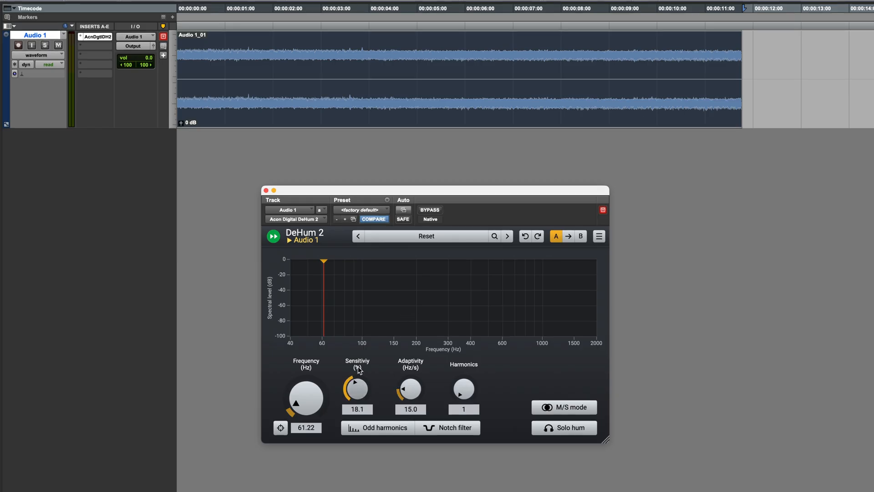
click(427, 236)
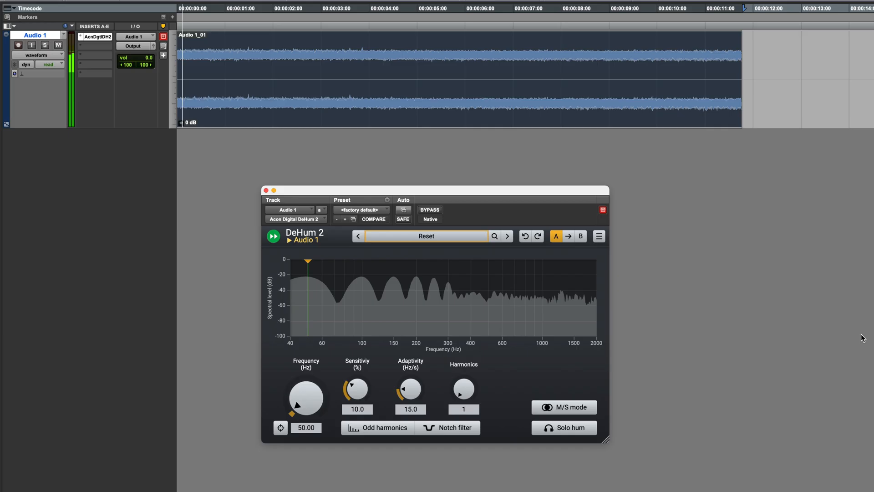
Auto-detect 49.97 Hz hum, set 6 harmonics and 13.2% sensitivity, then A/B with bypass
click(280, 427)
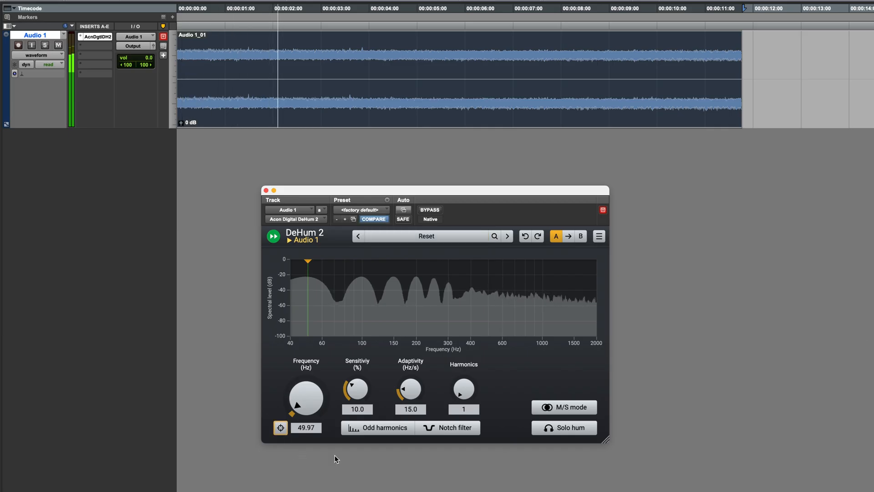
drag(464, 388, 463, 379)
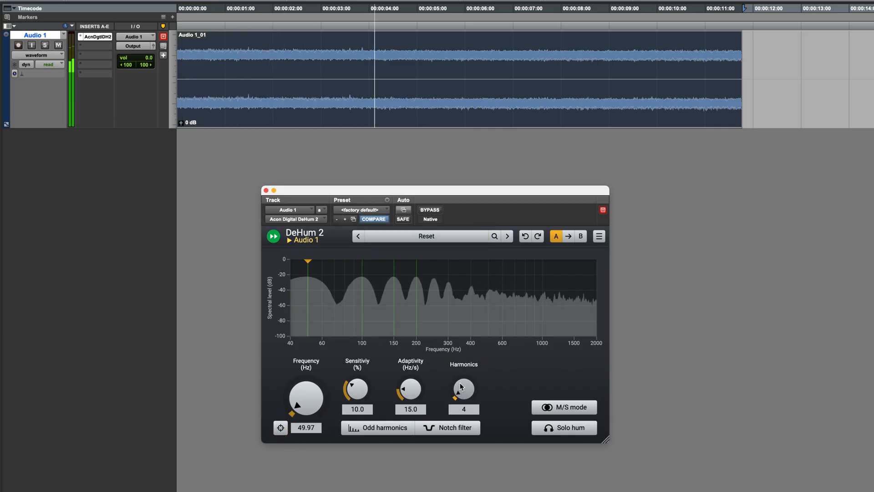
drag(463, 387, 462, 376)
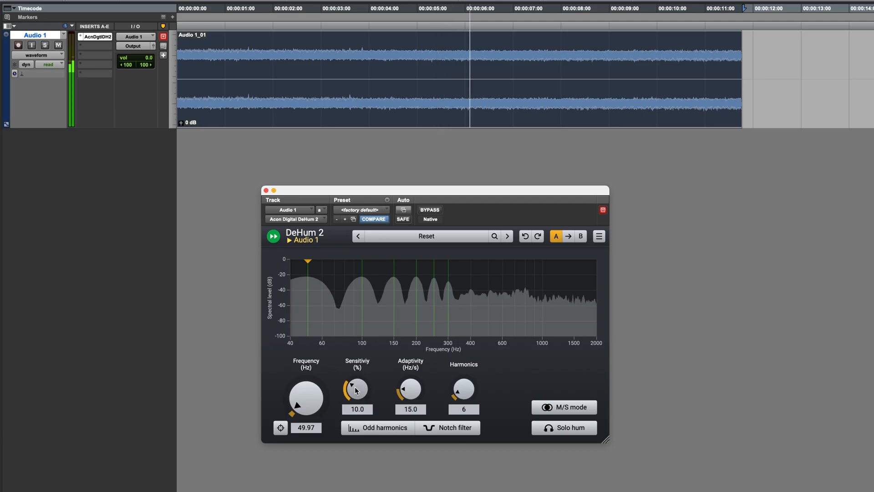
drag(356, 388, 360, 379)
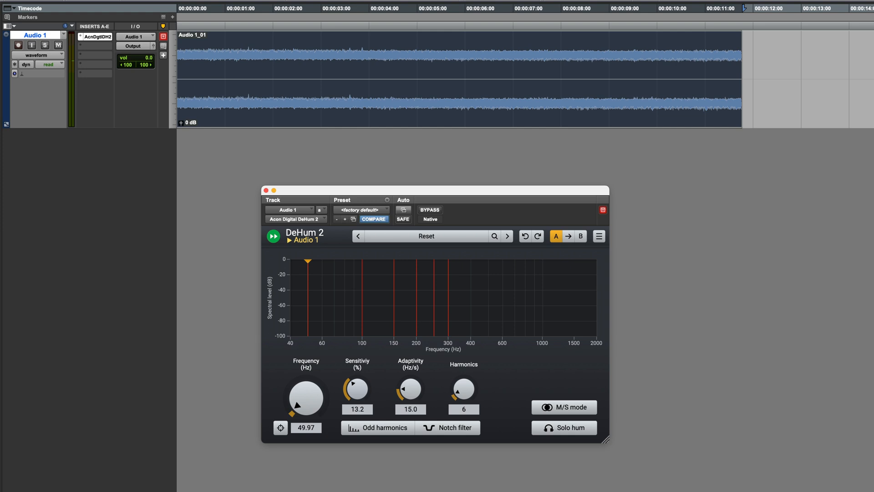
click(430, 209)
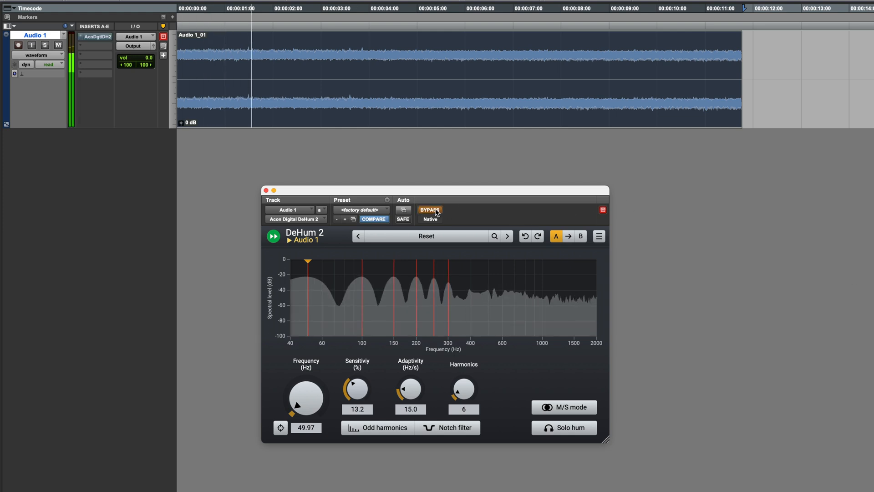
click(429, 211)
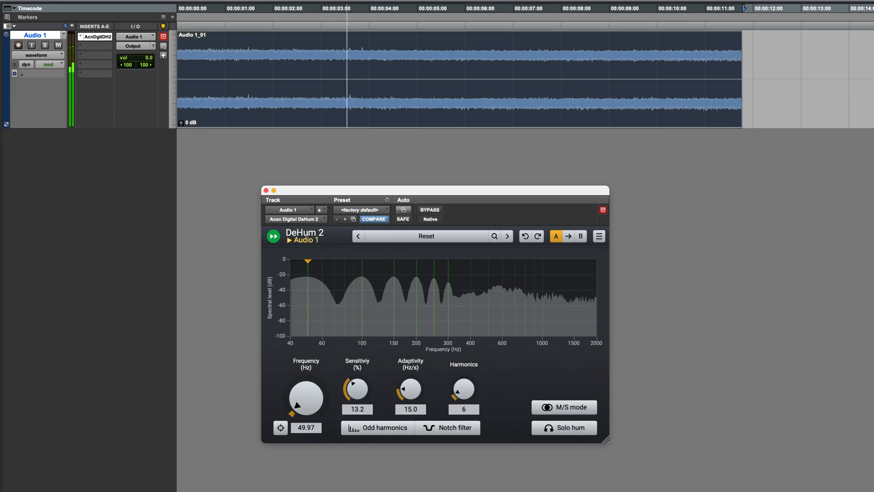